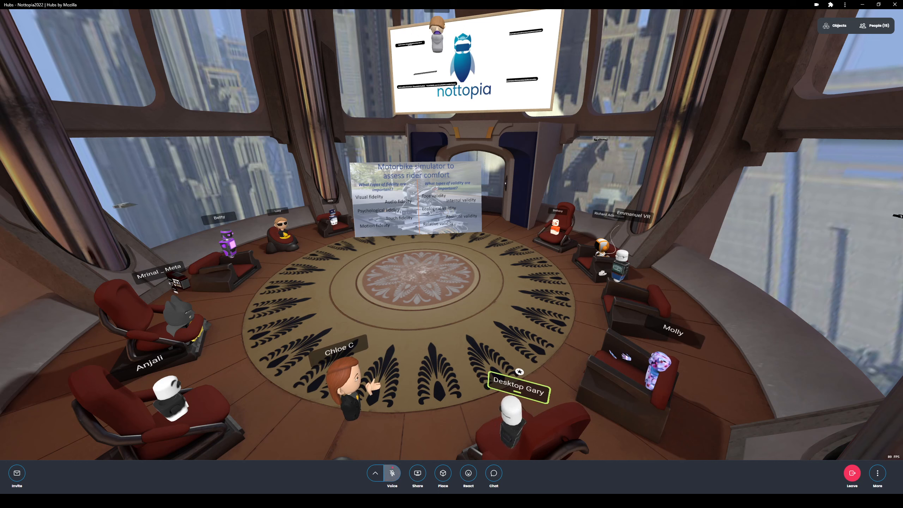
pyautogui.click(392, 473)
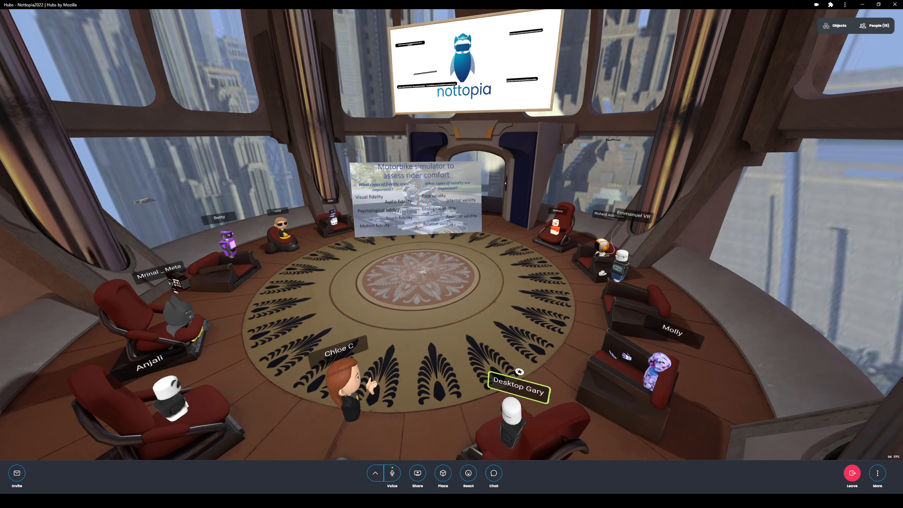
pyautogui.click(392, 473)
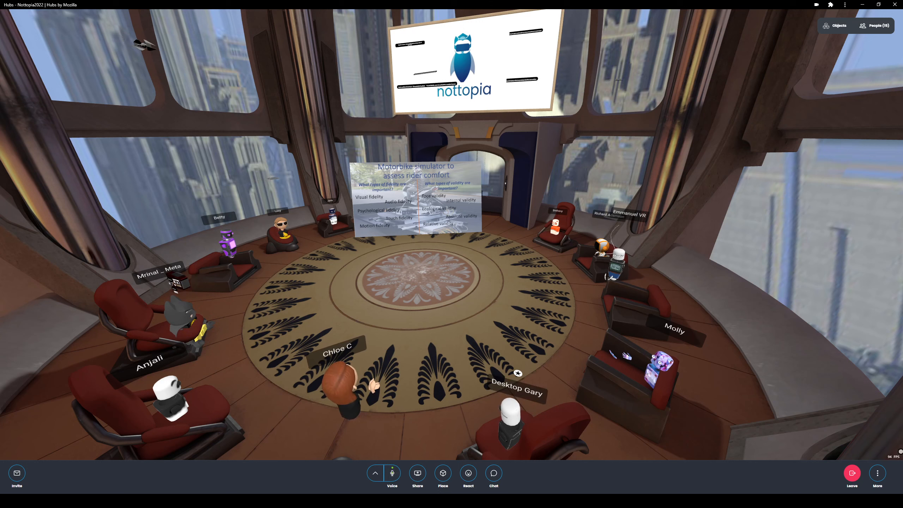
pyautogui.click(518, 387)
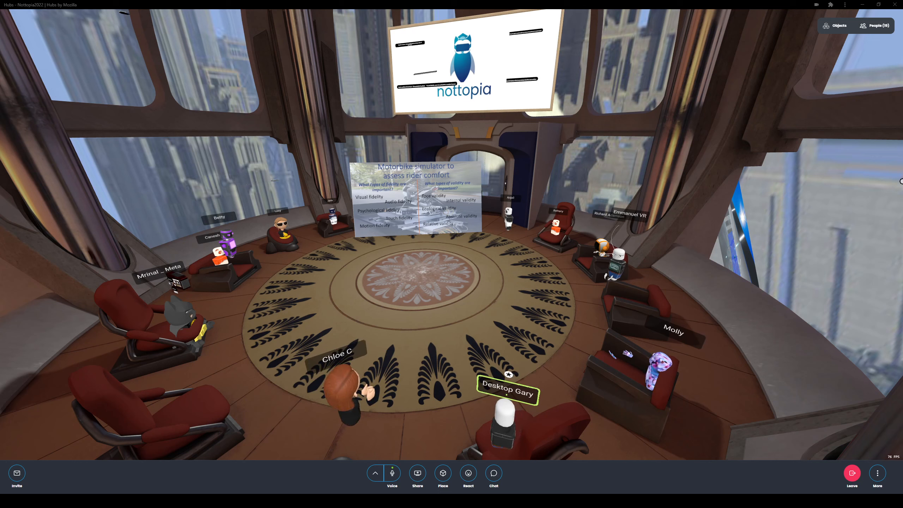
pyautogui.click(875, 25)
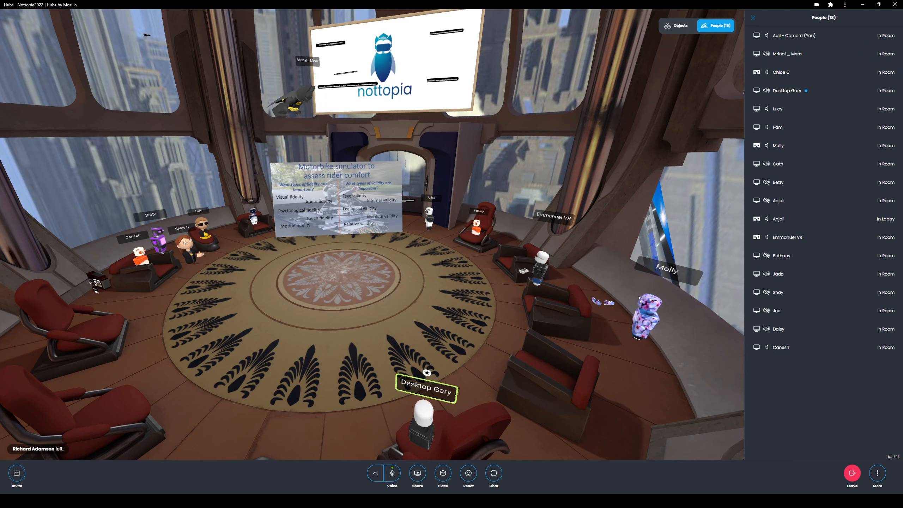
pyautogui.click(752, 17)
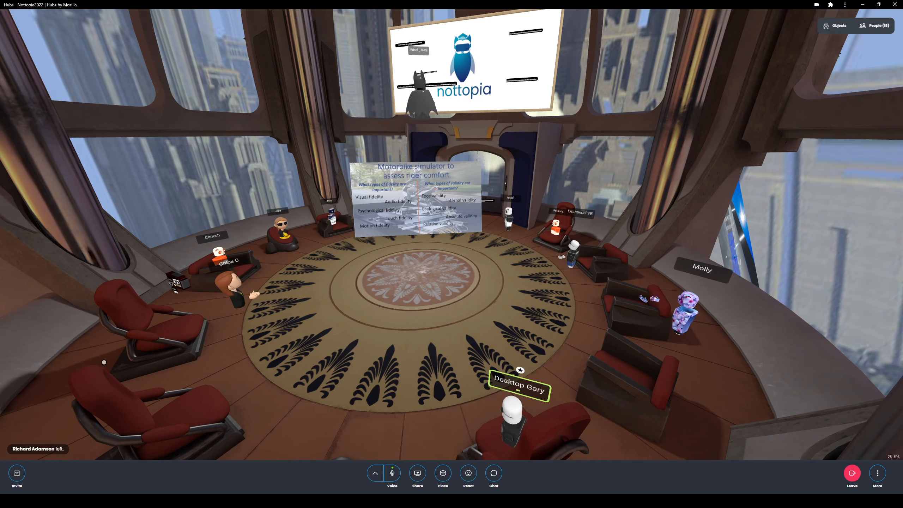